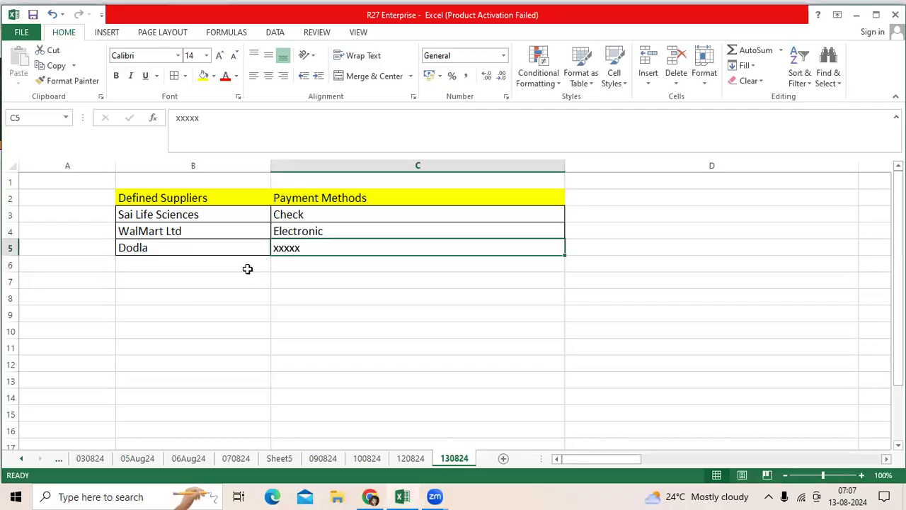
mouse_move(259, 276)
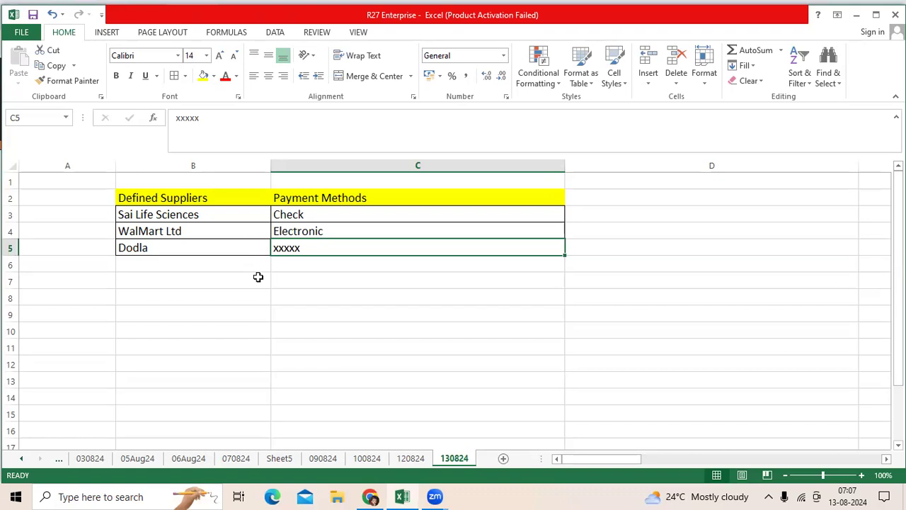
mouse_move(255, 276)
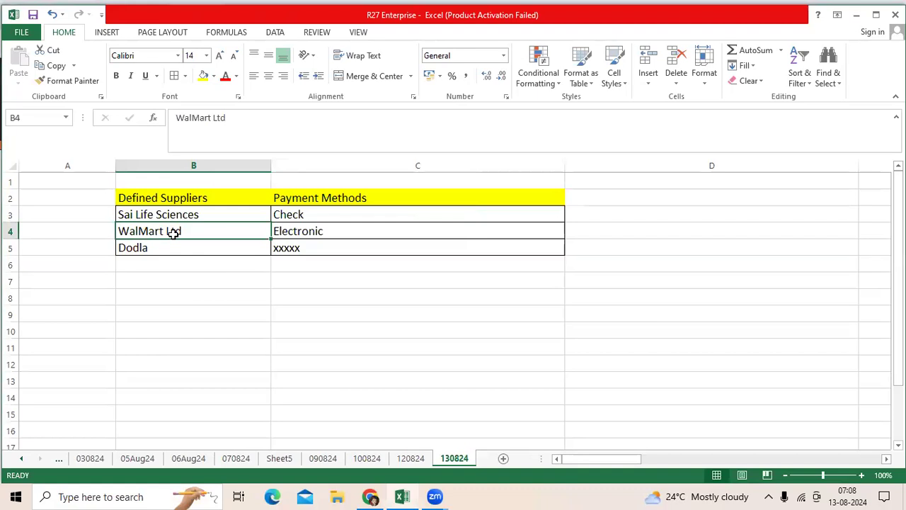
Reach Suppliers via the Procurement work areas and show Dodla Dairy Ltd's Sites list
left_click(418, 230)
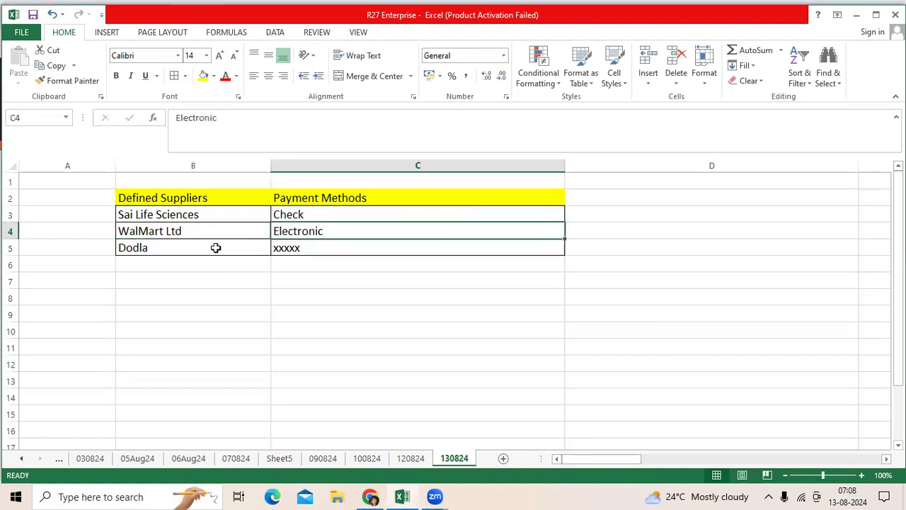
left_click(198, 246)
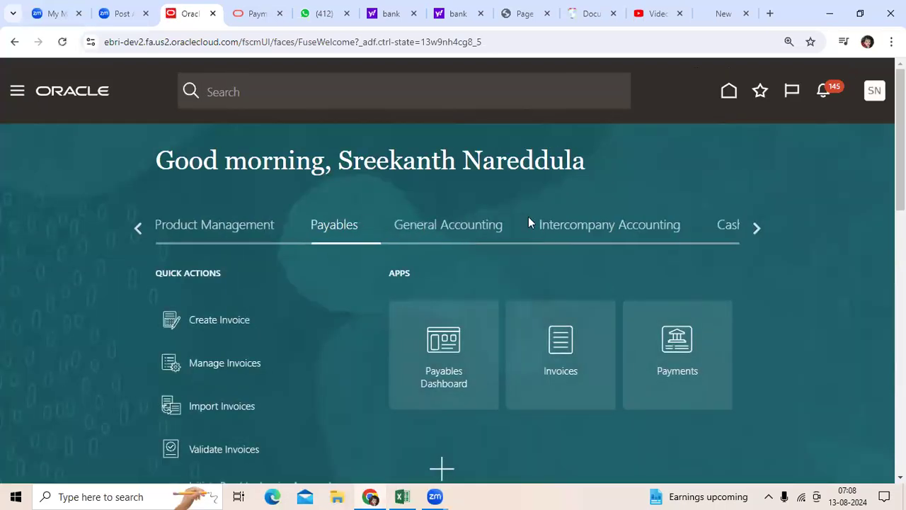
left_click(756, 227)
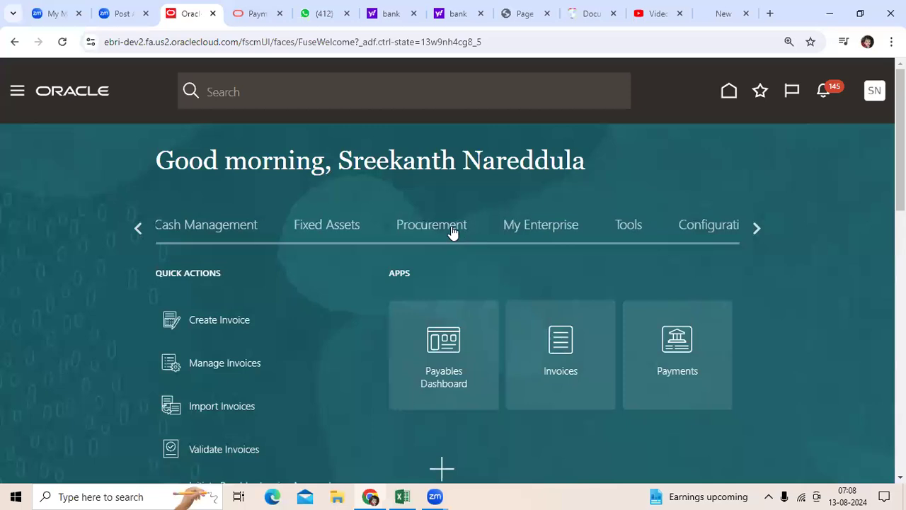
left_click(430, 224)
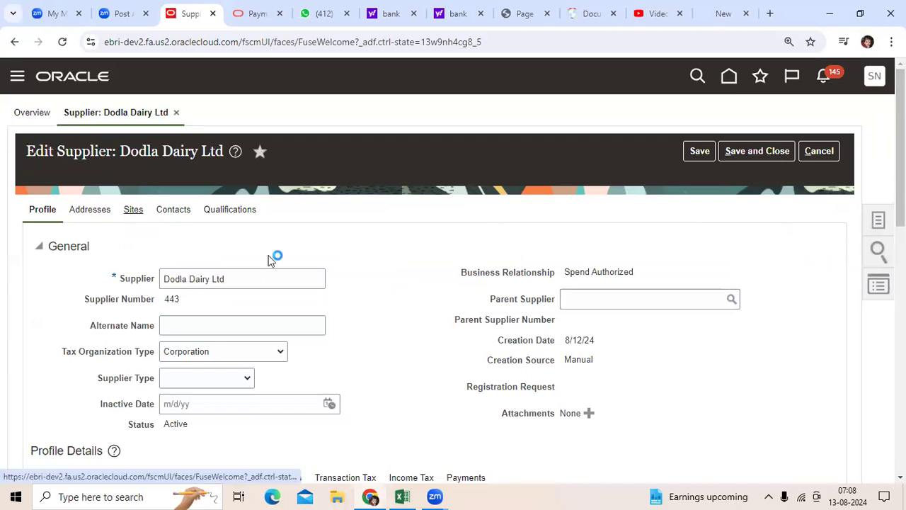
left_click(134, 209)
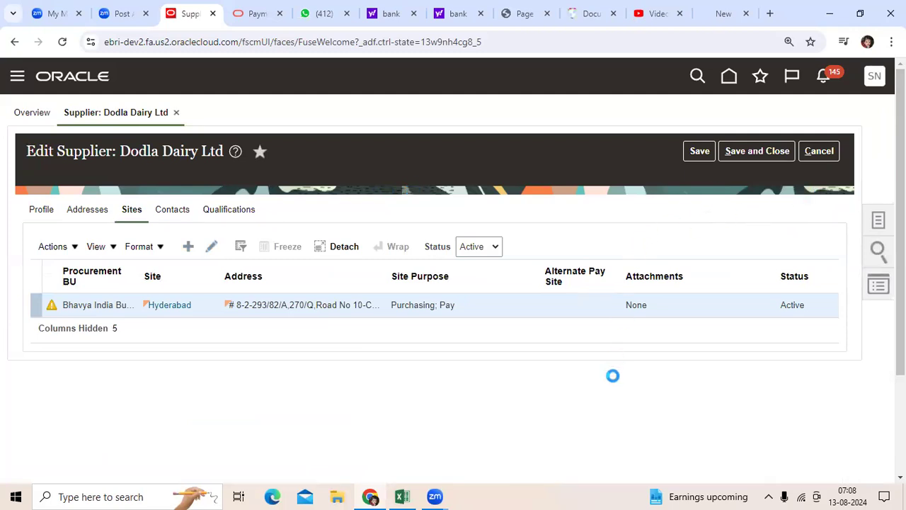
Review the Hyderabad site's Payment Methods list under its Payments settings
left_click(170, 305)
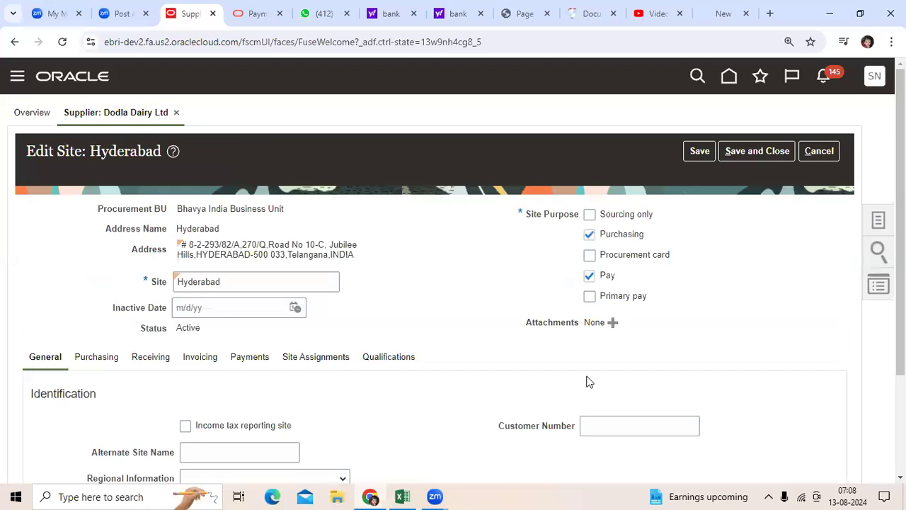
scroll("down", 3)
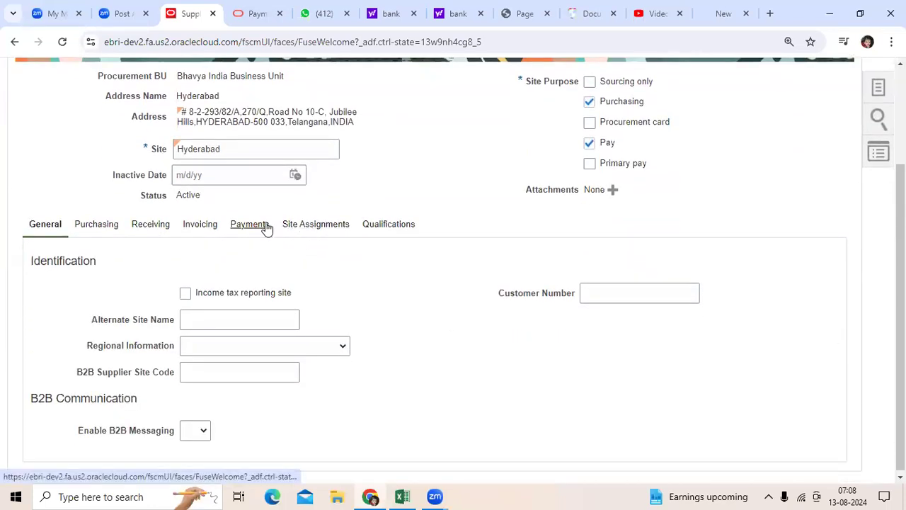
left_click(250, 224)
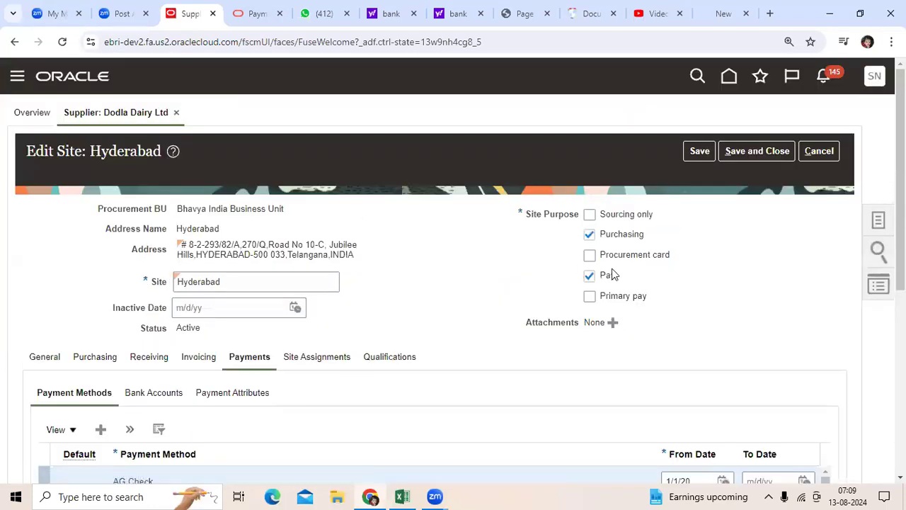
scroll("down", 3)
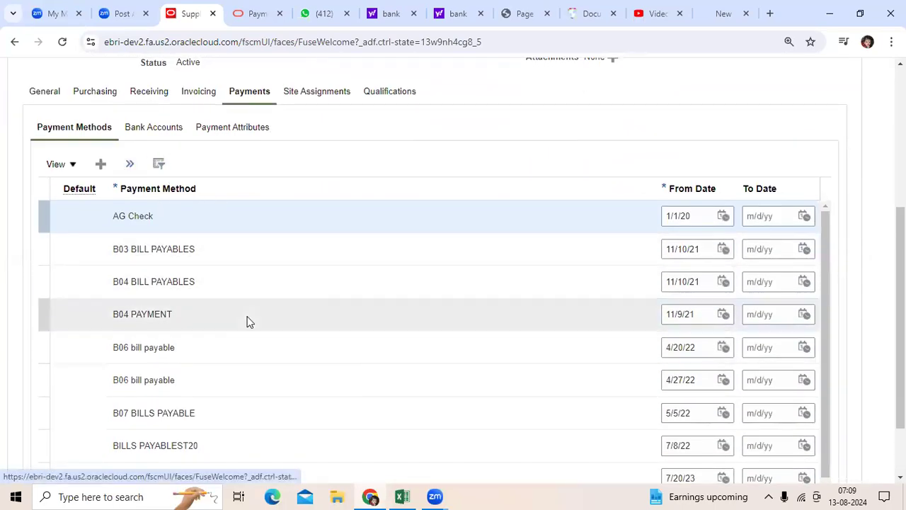
scroll("down", 3)
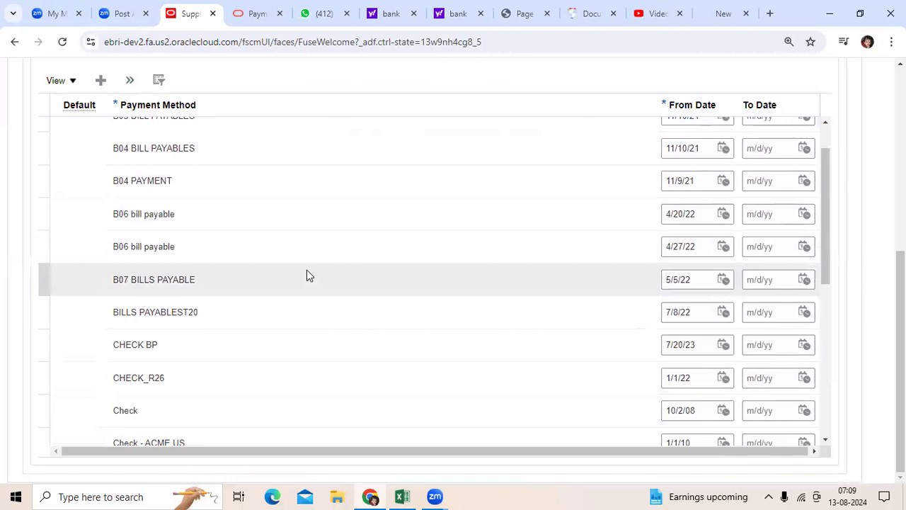
scroll("down", 3)
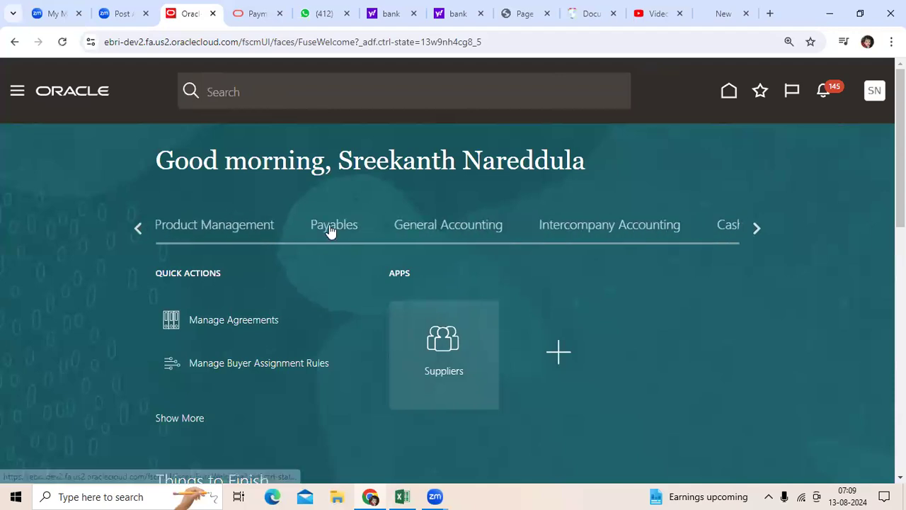
Start a new Payables invoice for Dodla Dairy, Hyderabad site, group 130824, number DD004
left_click(335, 224)
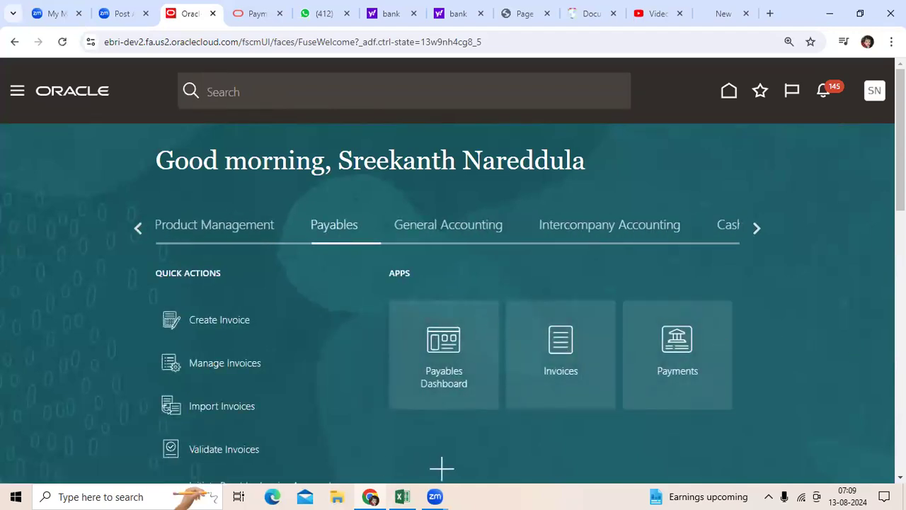
left_click(560, 354)
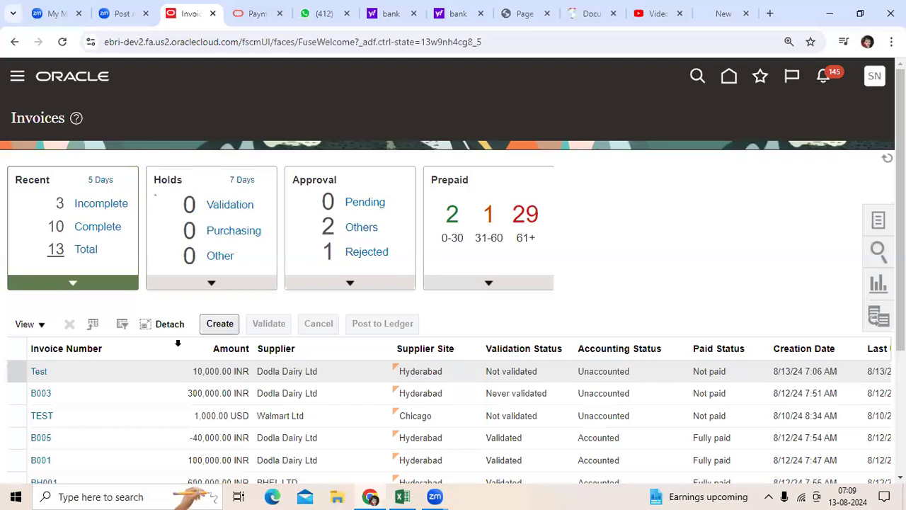
left_click(218, 323)
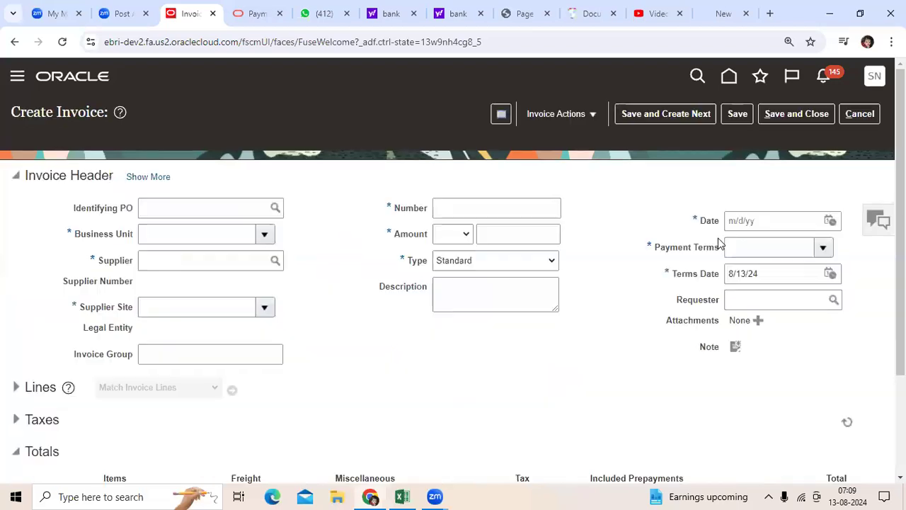
left_click(195, 233)
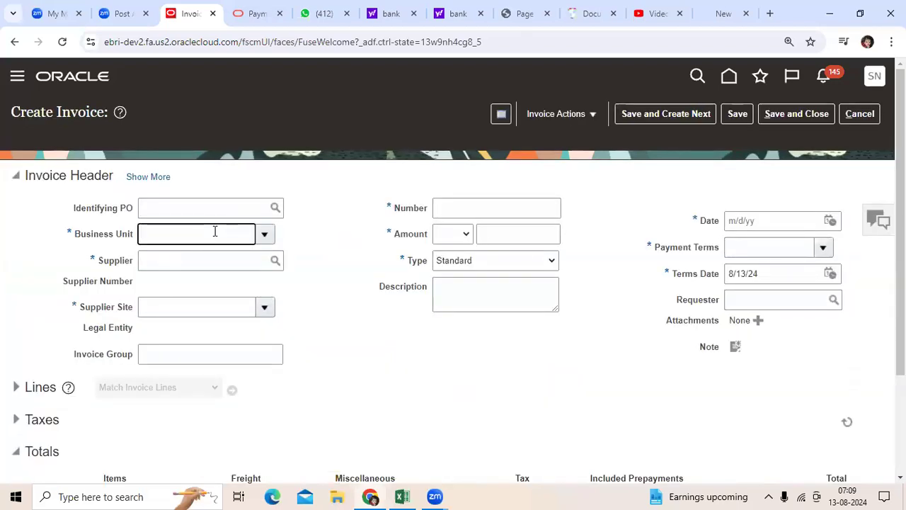
type("bhav")
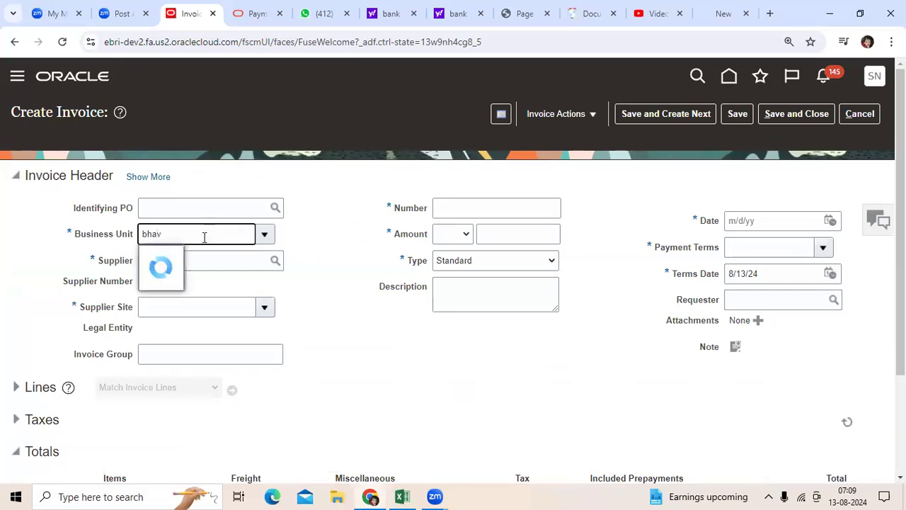
type("dod")
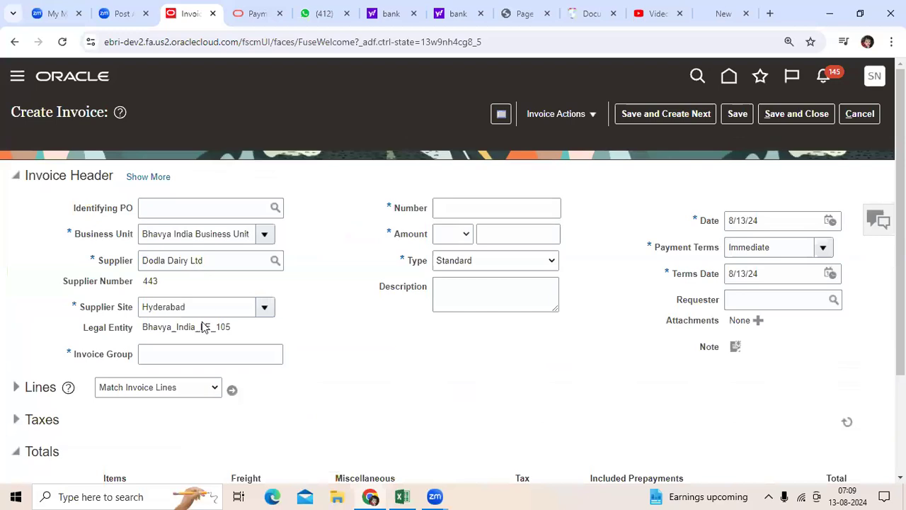
type("13082")
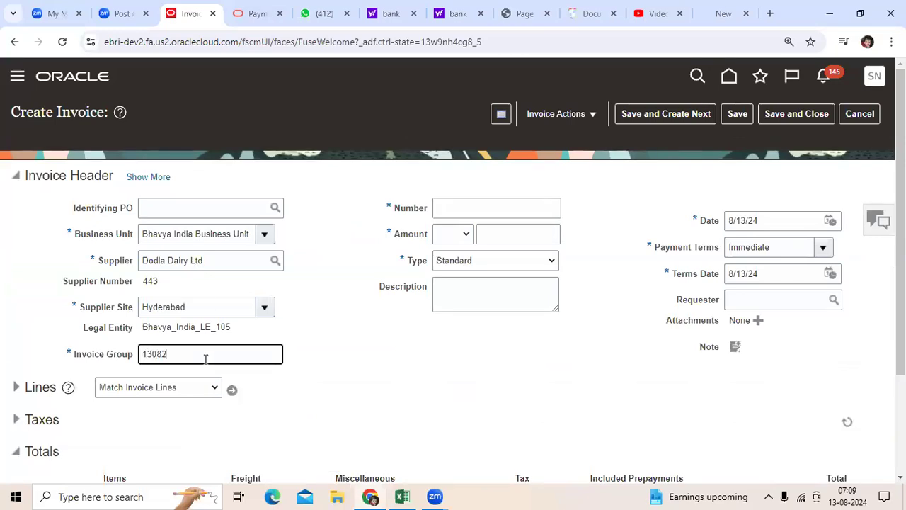
type("d")
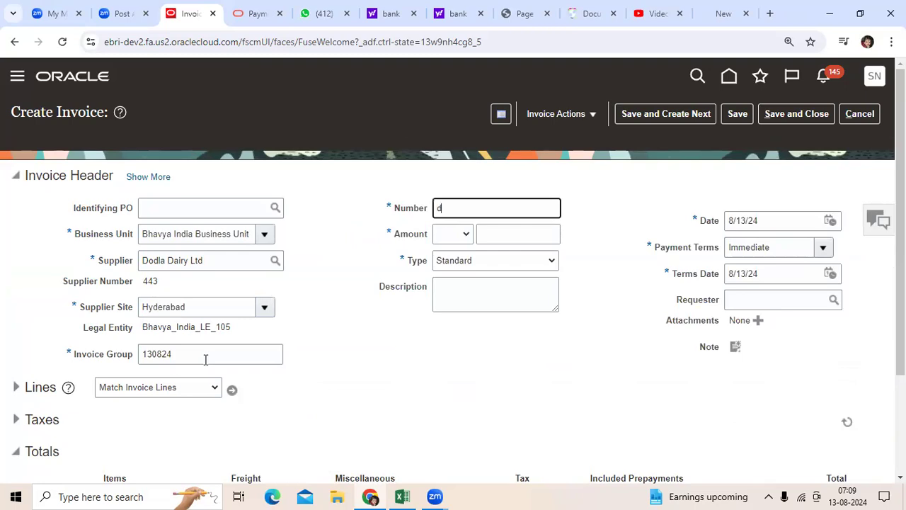
type("DD004")
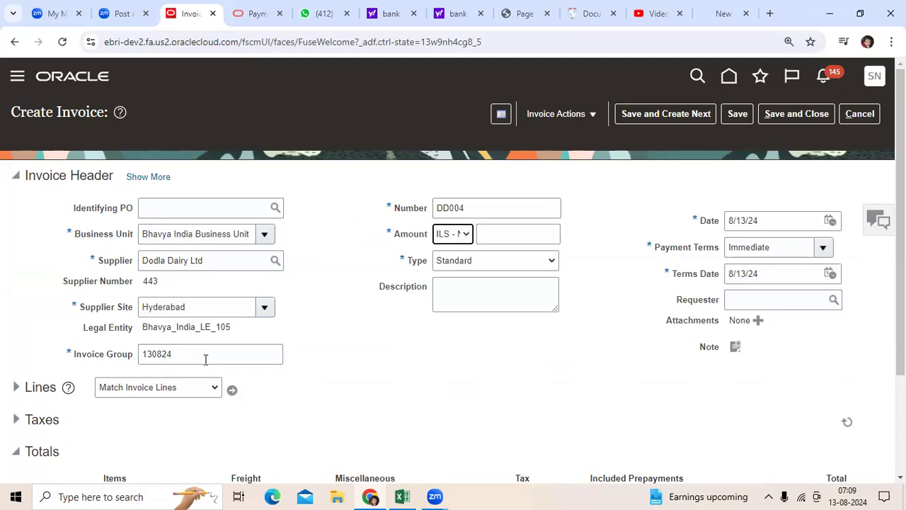
Enter the invoice amount of 500000.00 INR
left_click(518, 234)
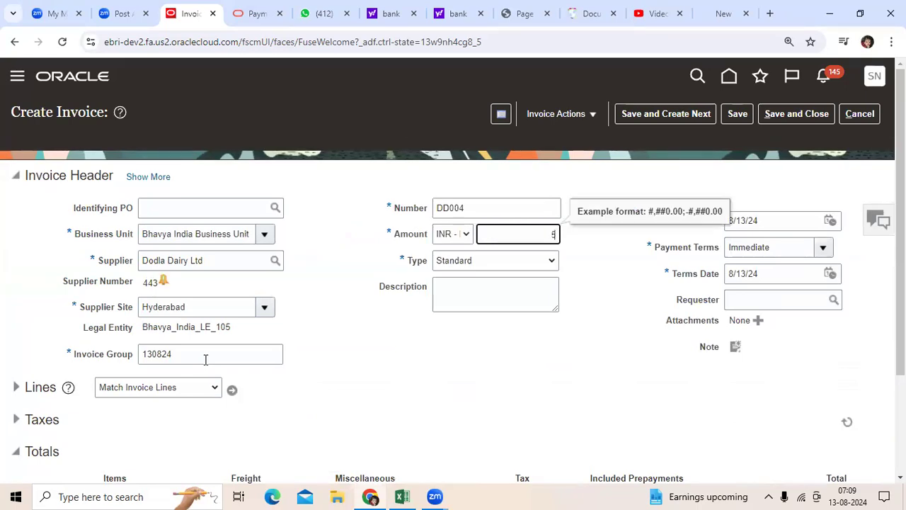
type("500000.00")
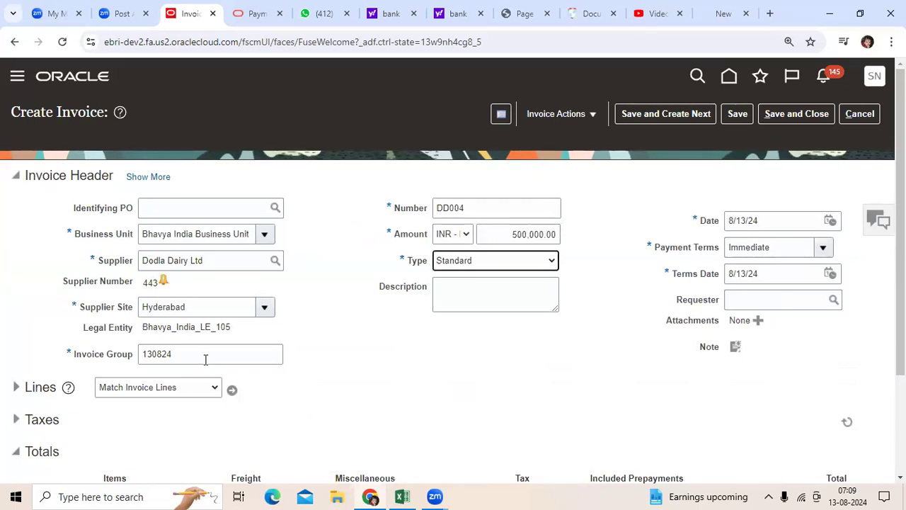
mouse_move(357, 205)
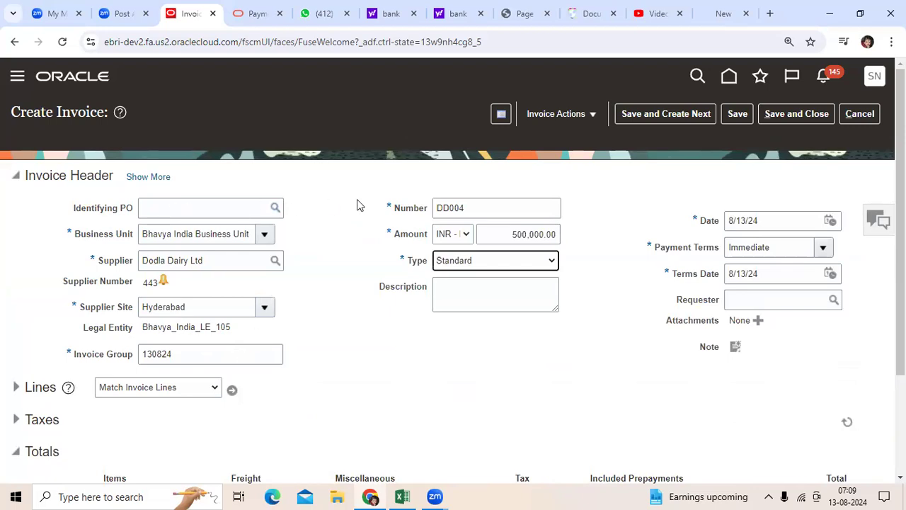
Show DD004's installment via Manage Installments and confirm its payment method is Check
left_click(561, 113)
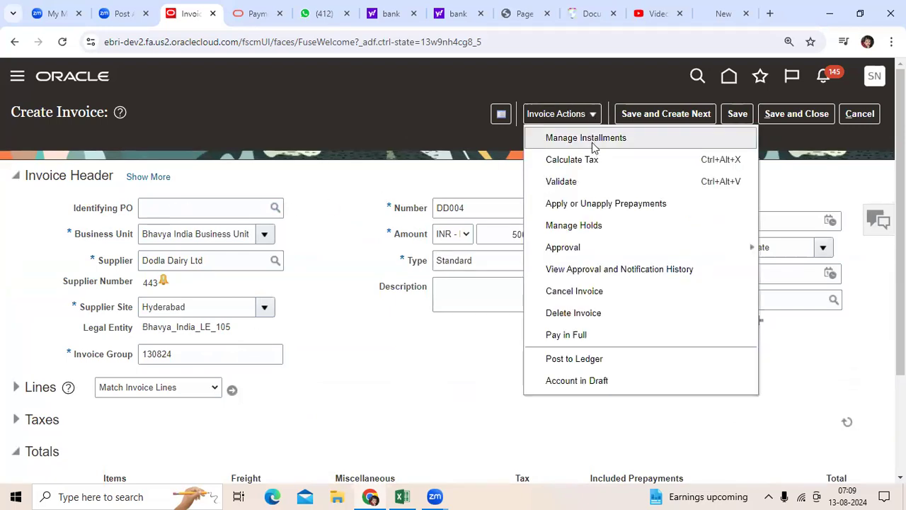
left_click(586, 138)
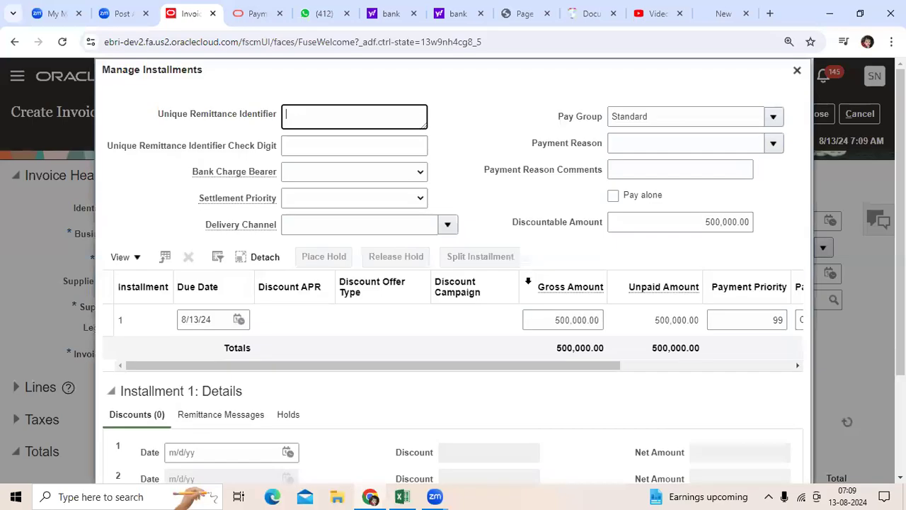
scroll("right", 3)
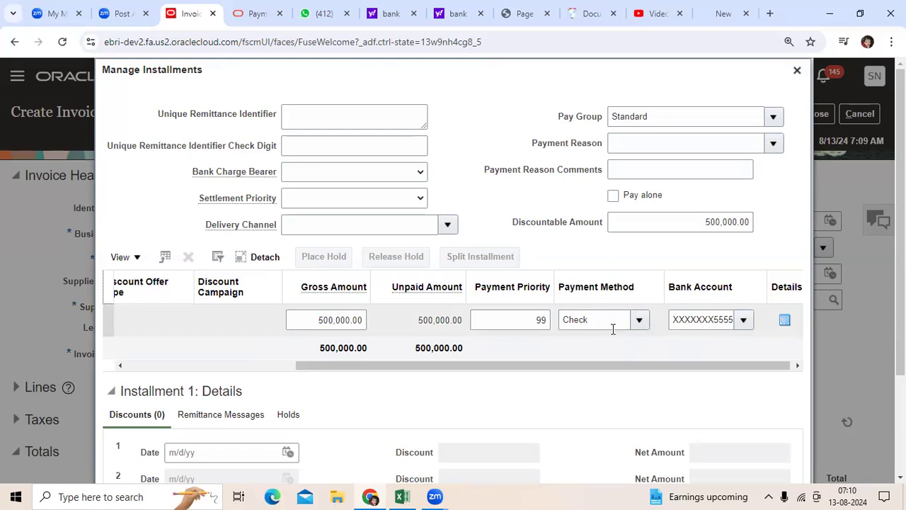
mouse_move(614, 325)
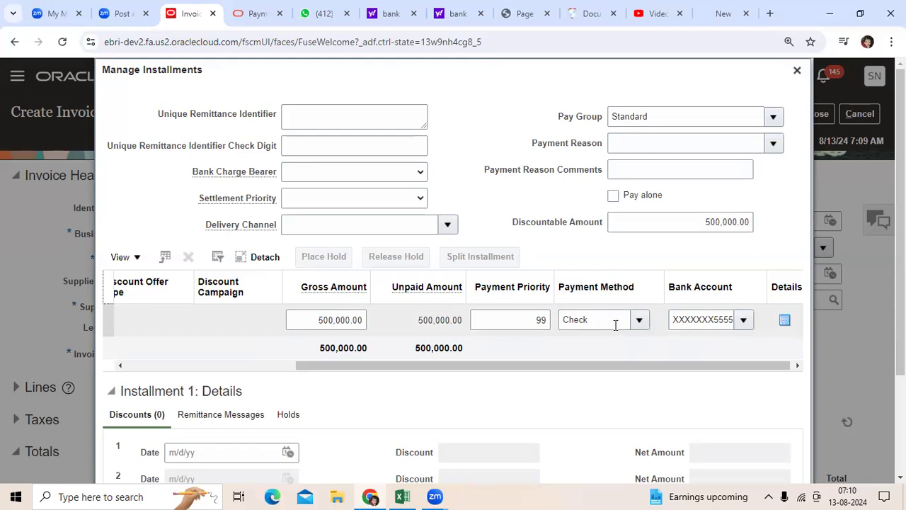
mouse_move(612, 327)
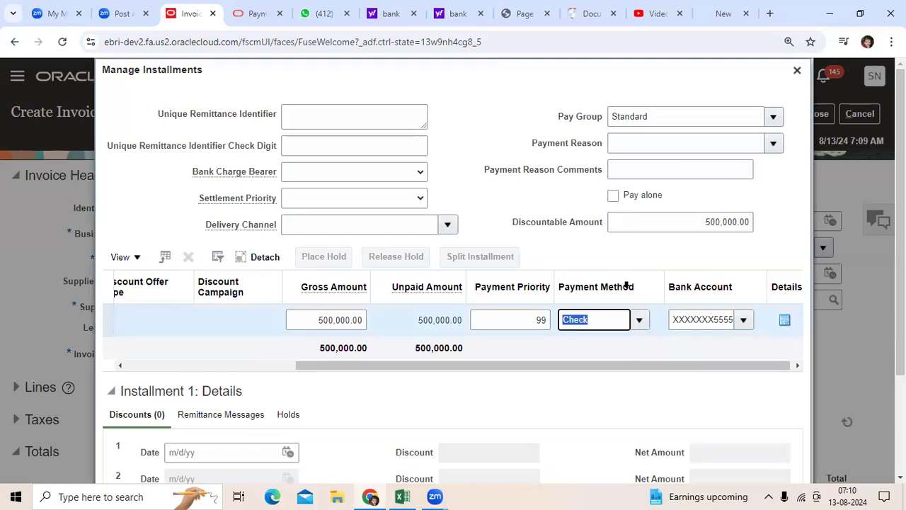
left_click(637, 320)
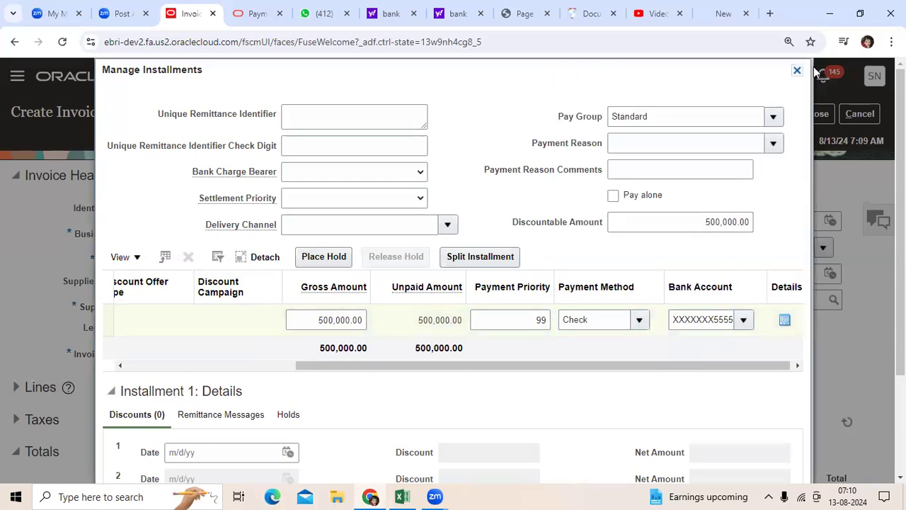
left_click(796, 70)
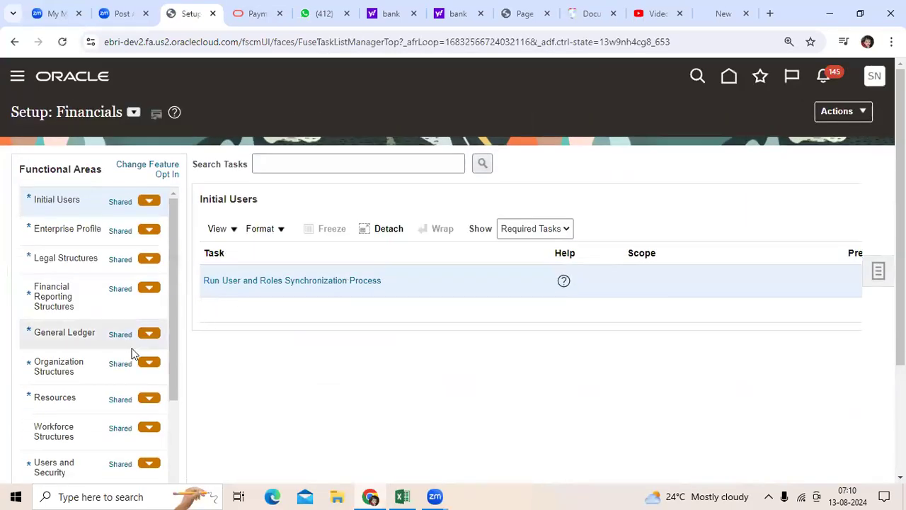
Locate Payments under Functional Areas and launch Manage Payment Method Defaulting Rules
scroll("down", 3)
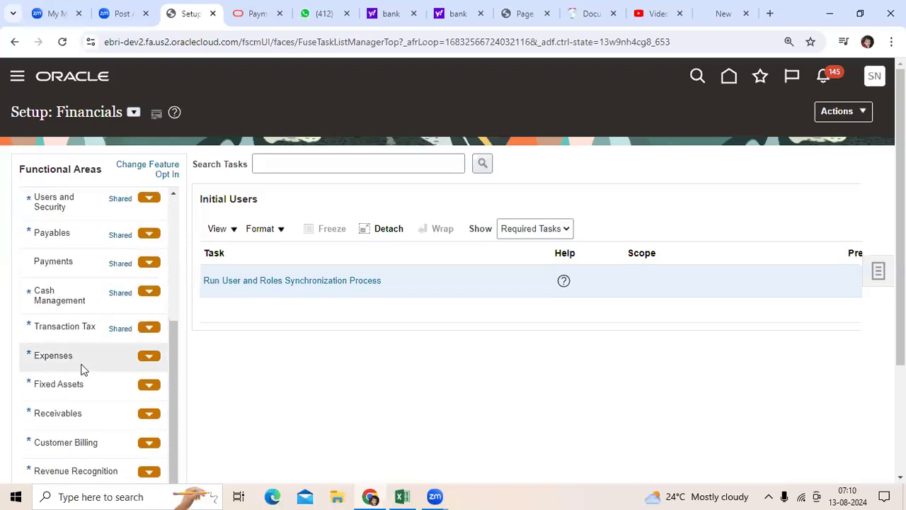
scroll("down", 3)
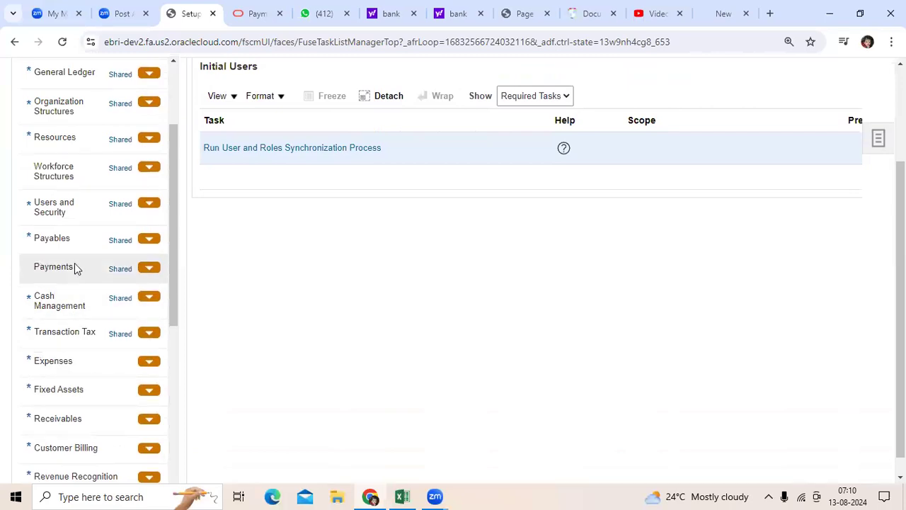
left_click(53, 266)
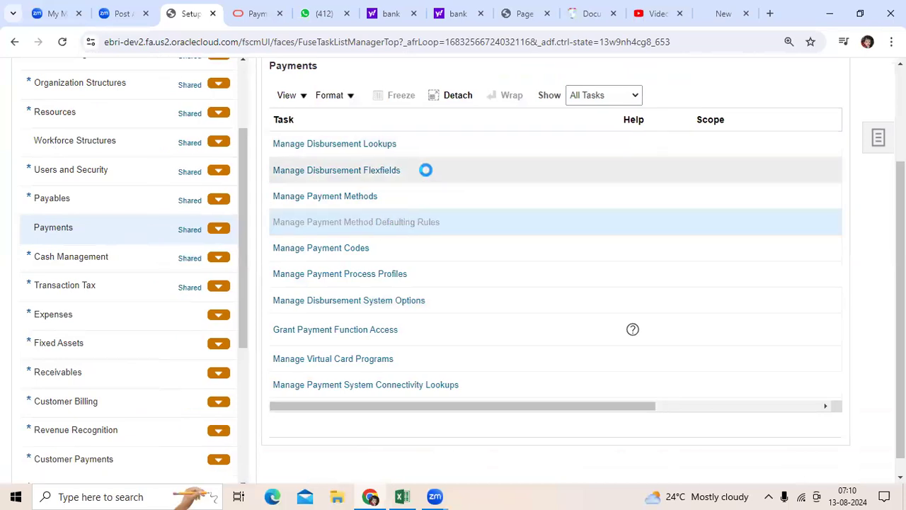
left_click(357, 221)
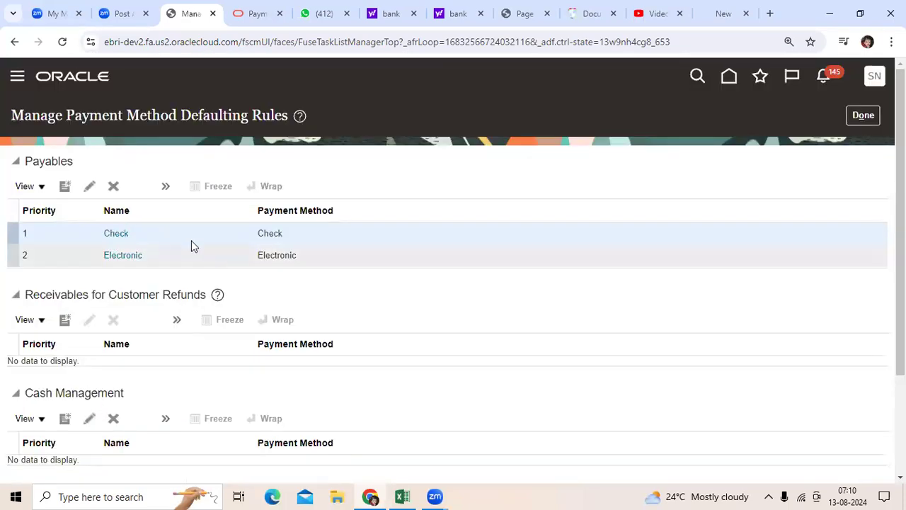
left_click(117, 232)
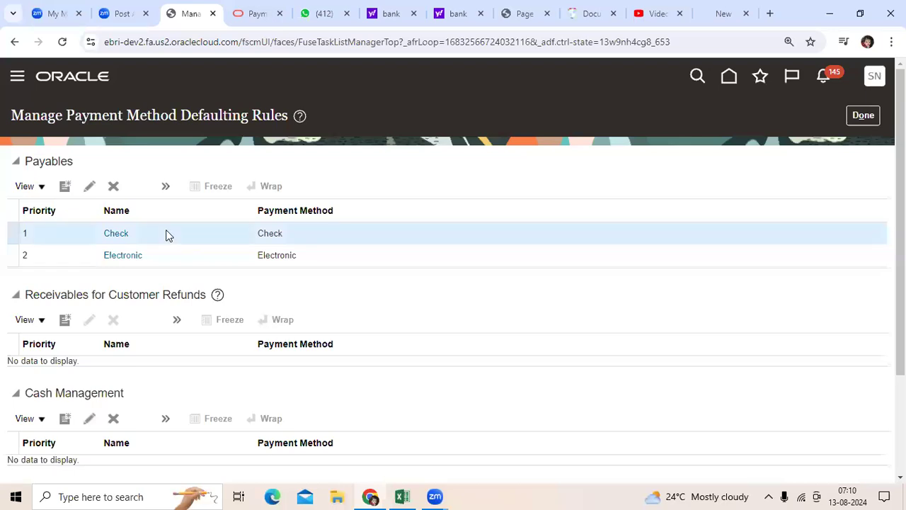
left_click(176, 255)
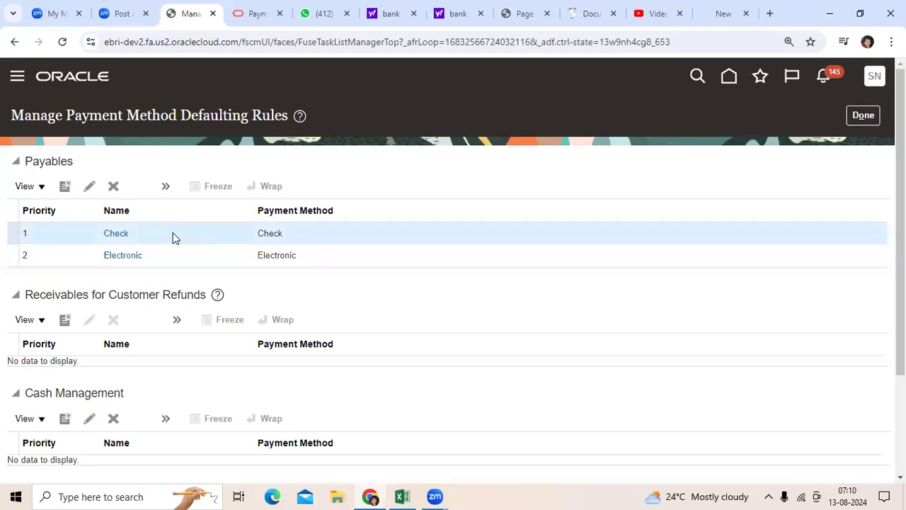
mouse_move(192, 244)
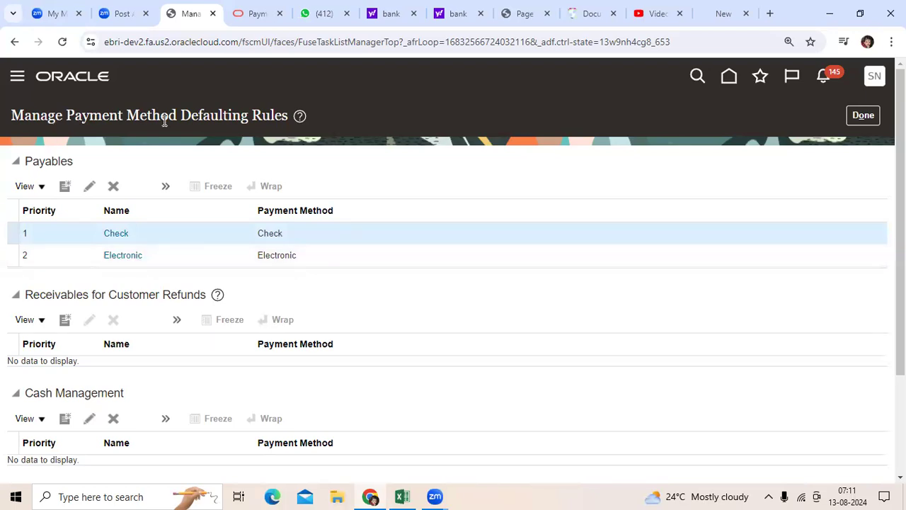
mouse_move(153, 164)
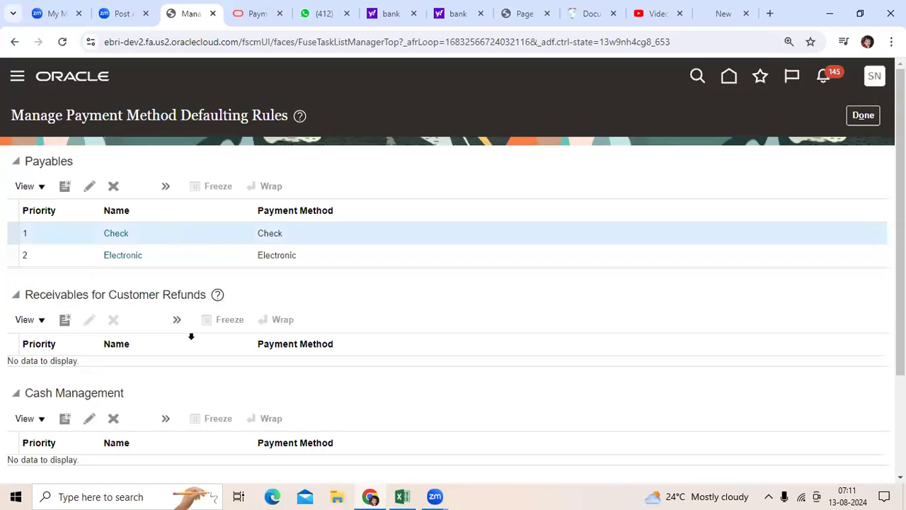
mouse_move(436, 286)
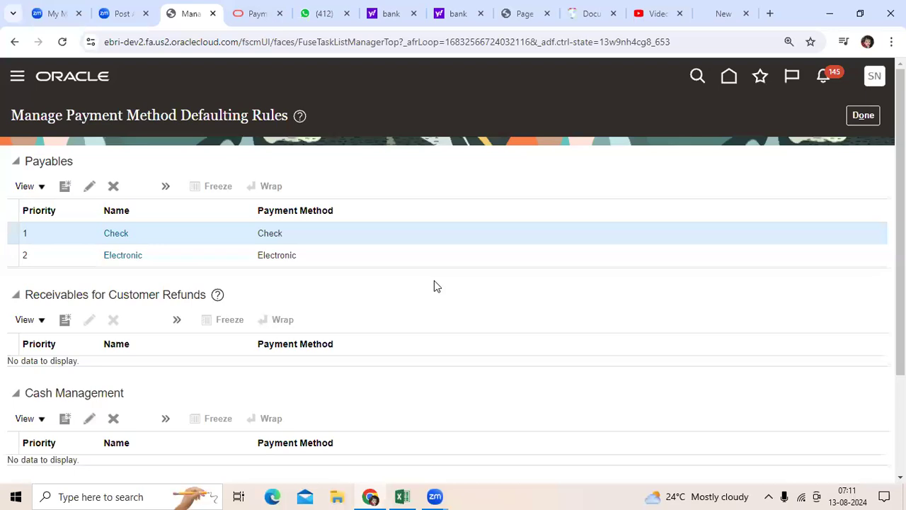
mouse_move(458, 85)
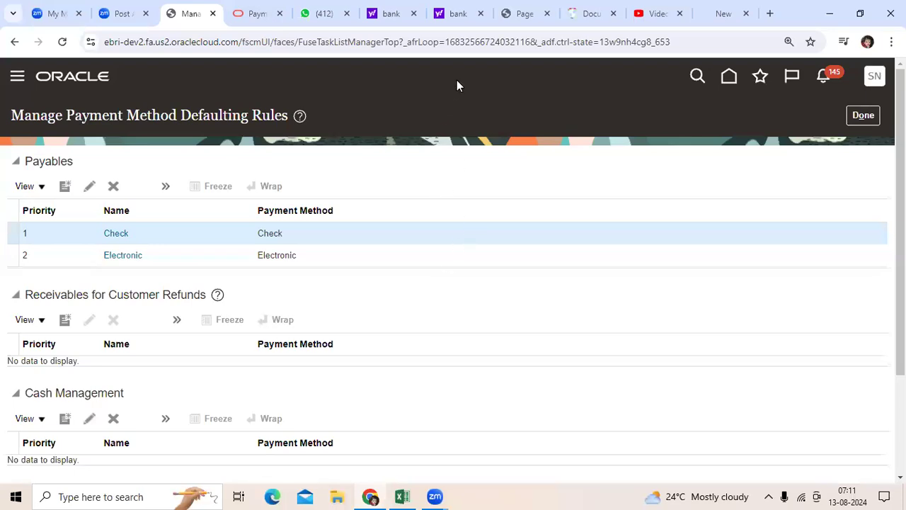
mouse_move(772, 88)
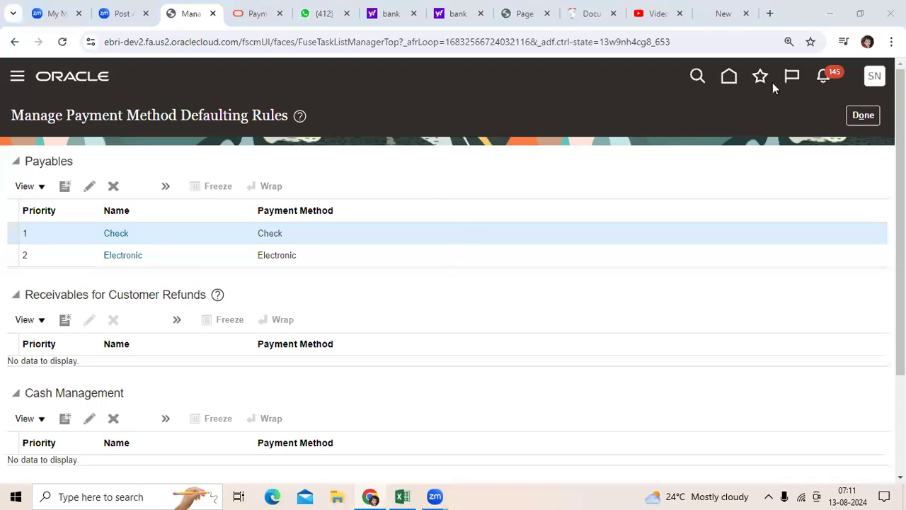